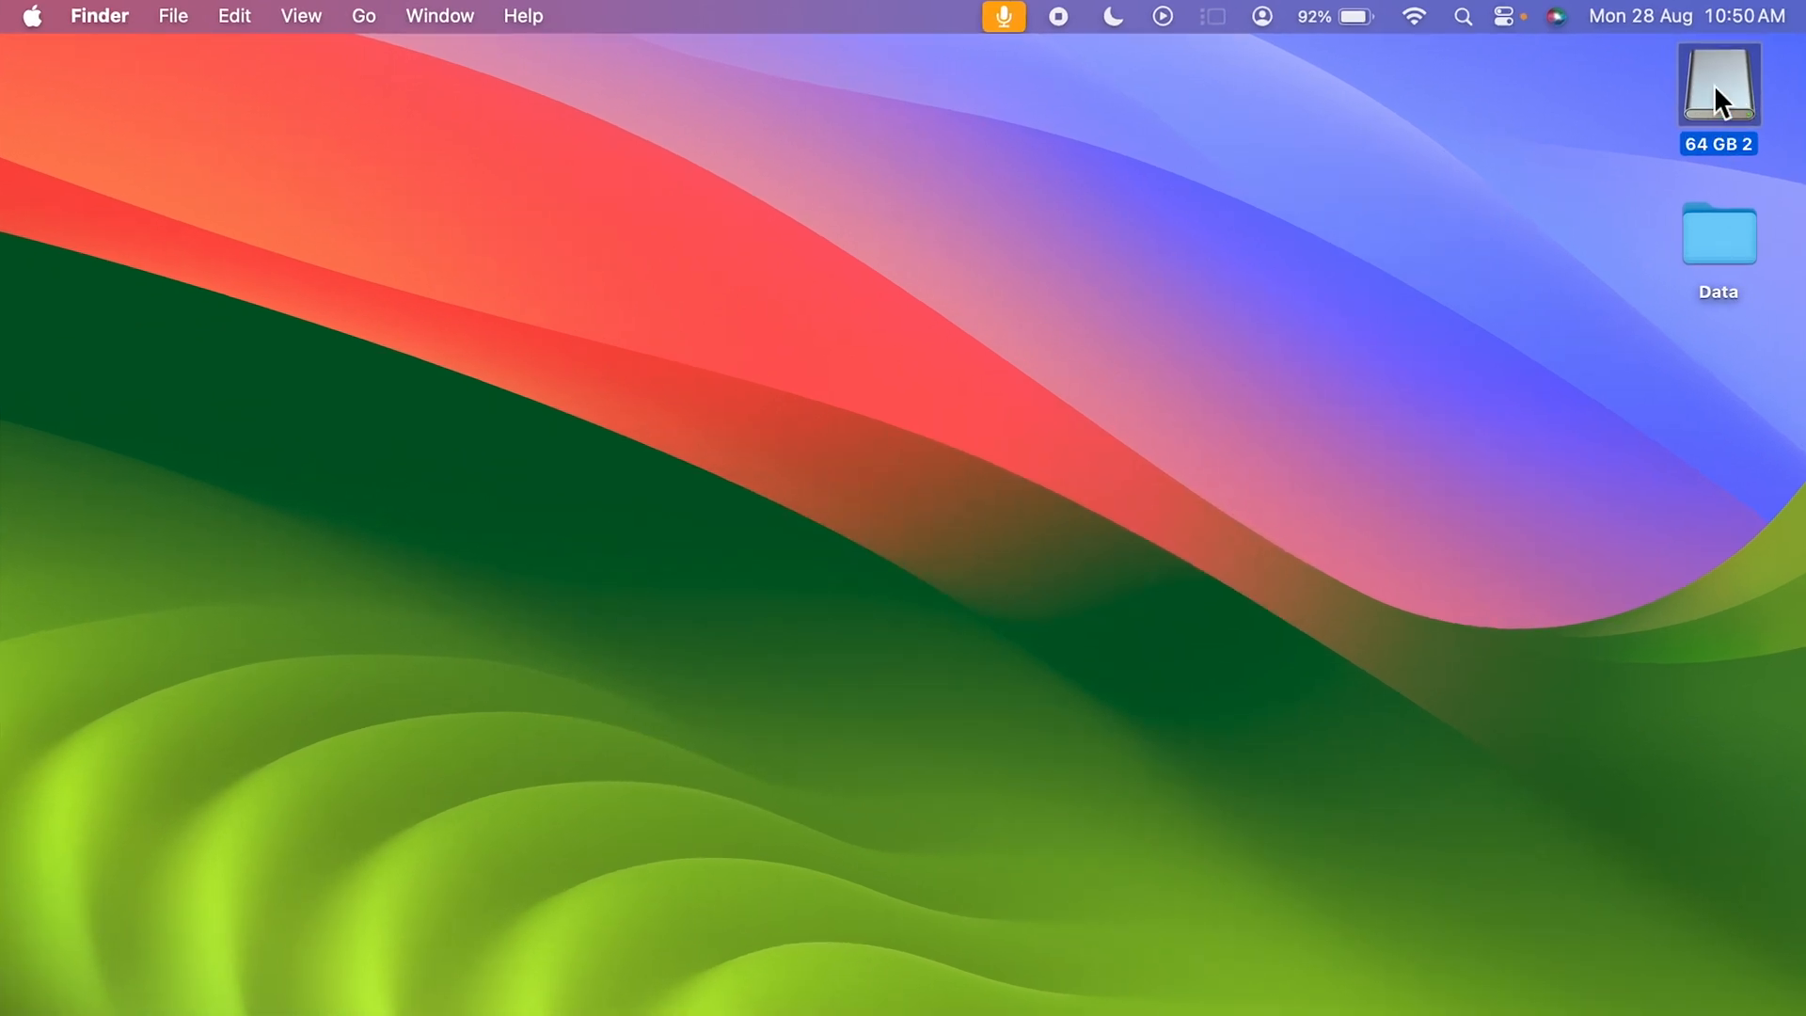
mouse_move(1448, 430)
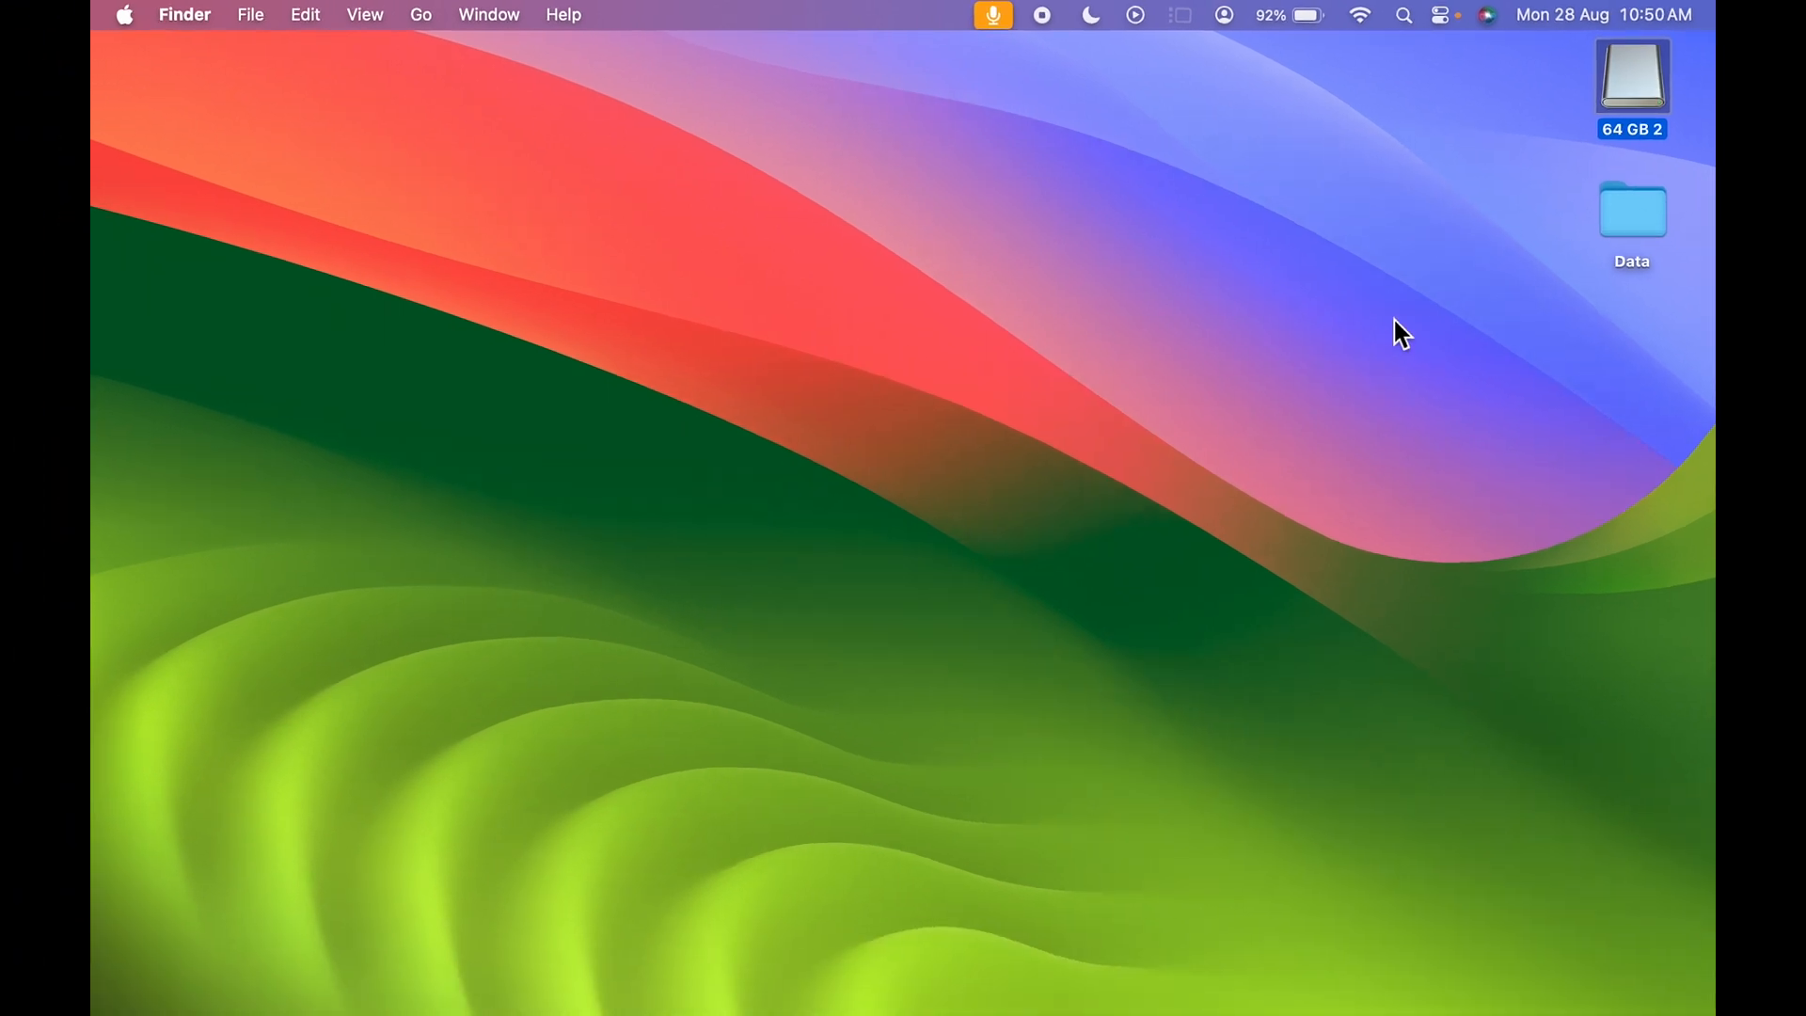
mouse_move(1570, 140)
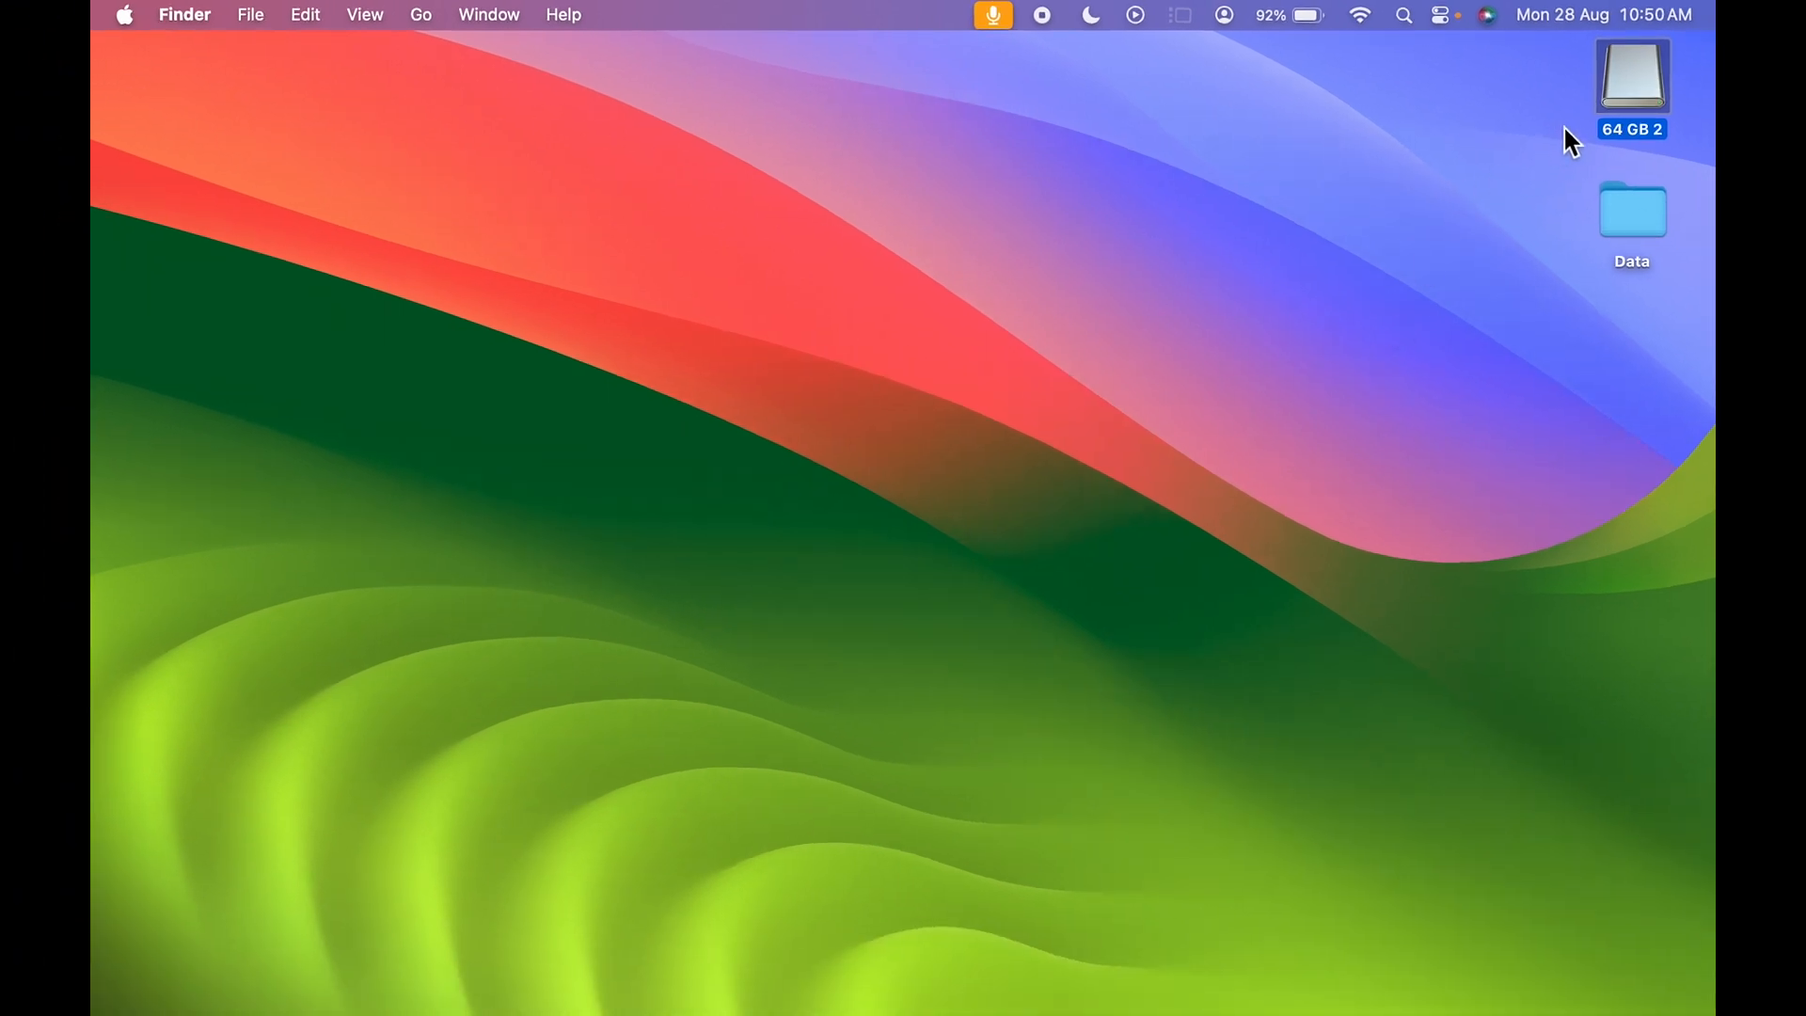
mouse_move(1493, 198)
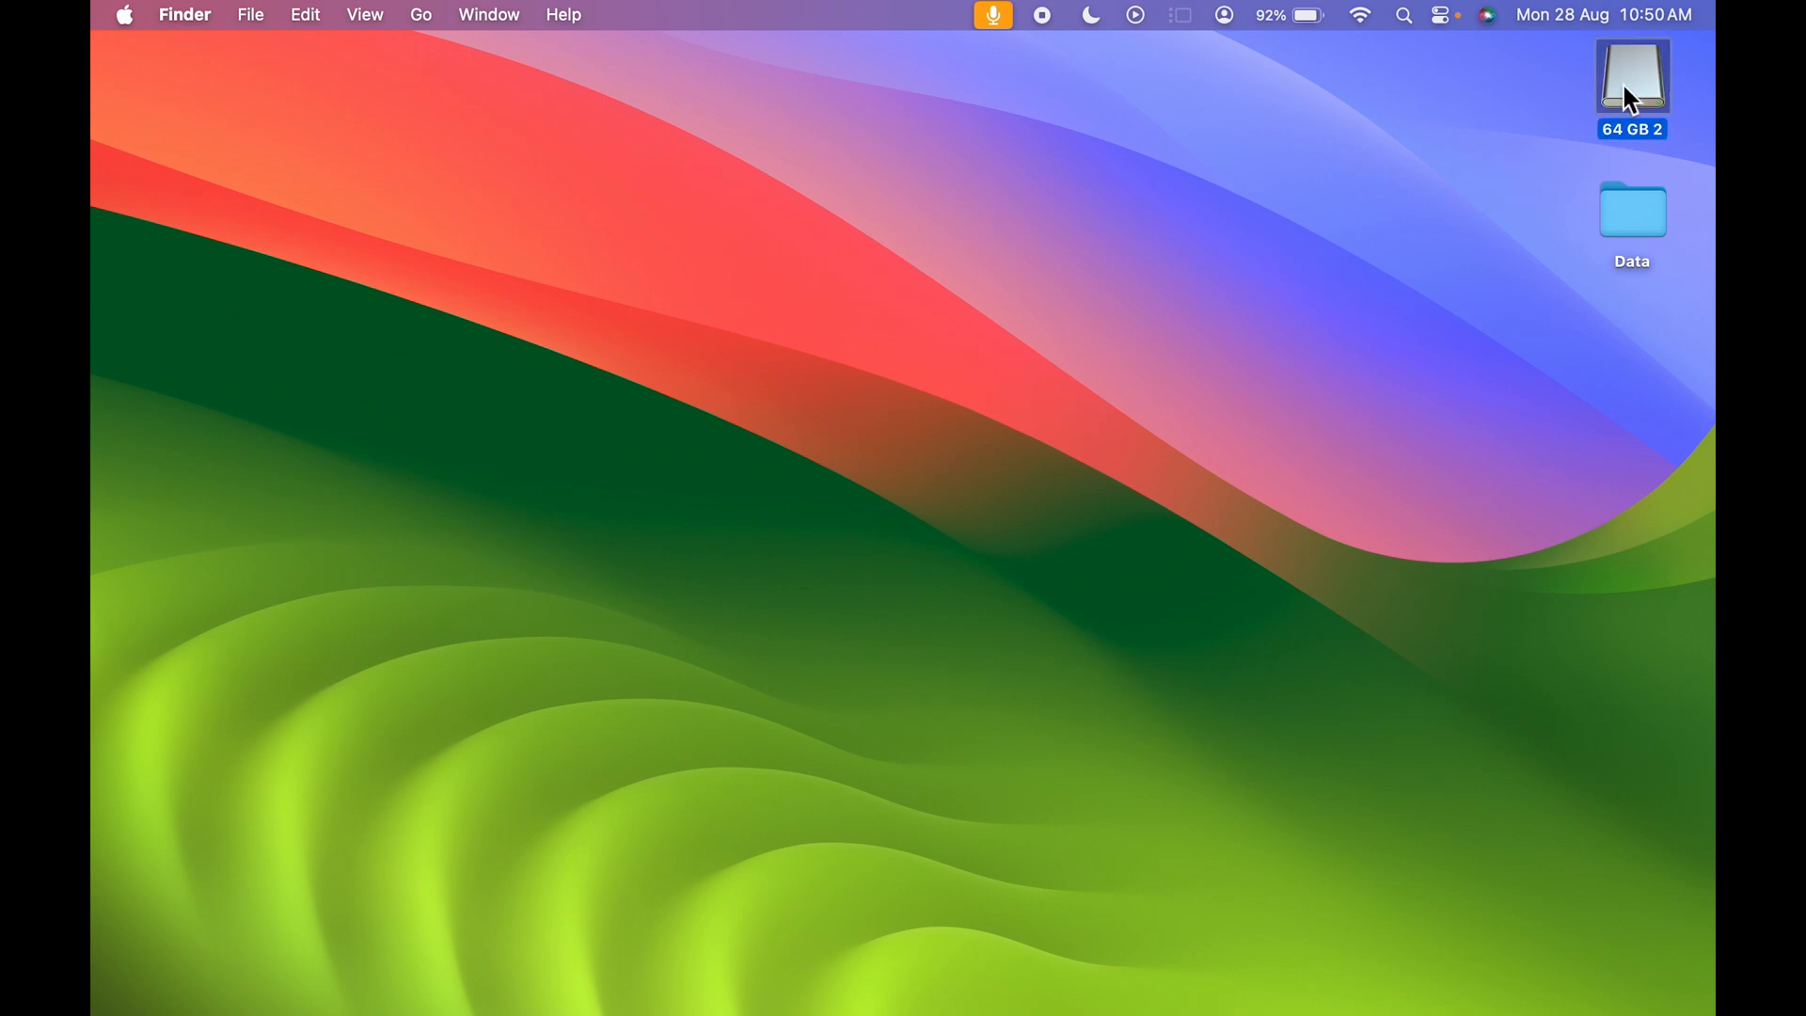
Bring up the Macbook Air location listing 64 GB 2, Macintosh HD and Network, without ejecting anything
right_click(1631, 87)
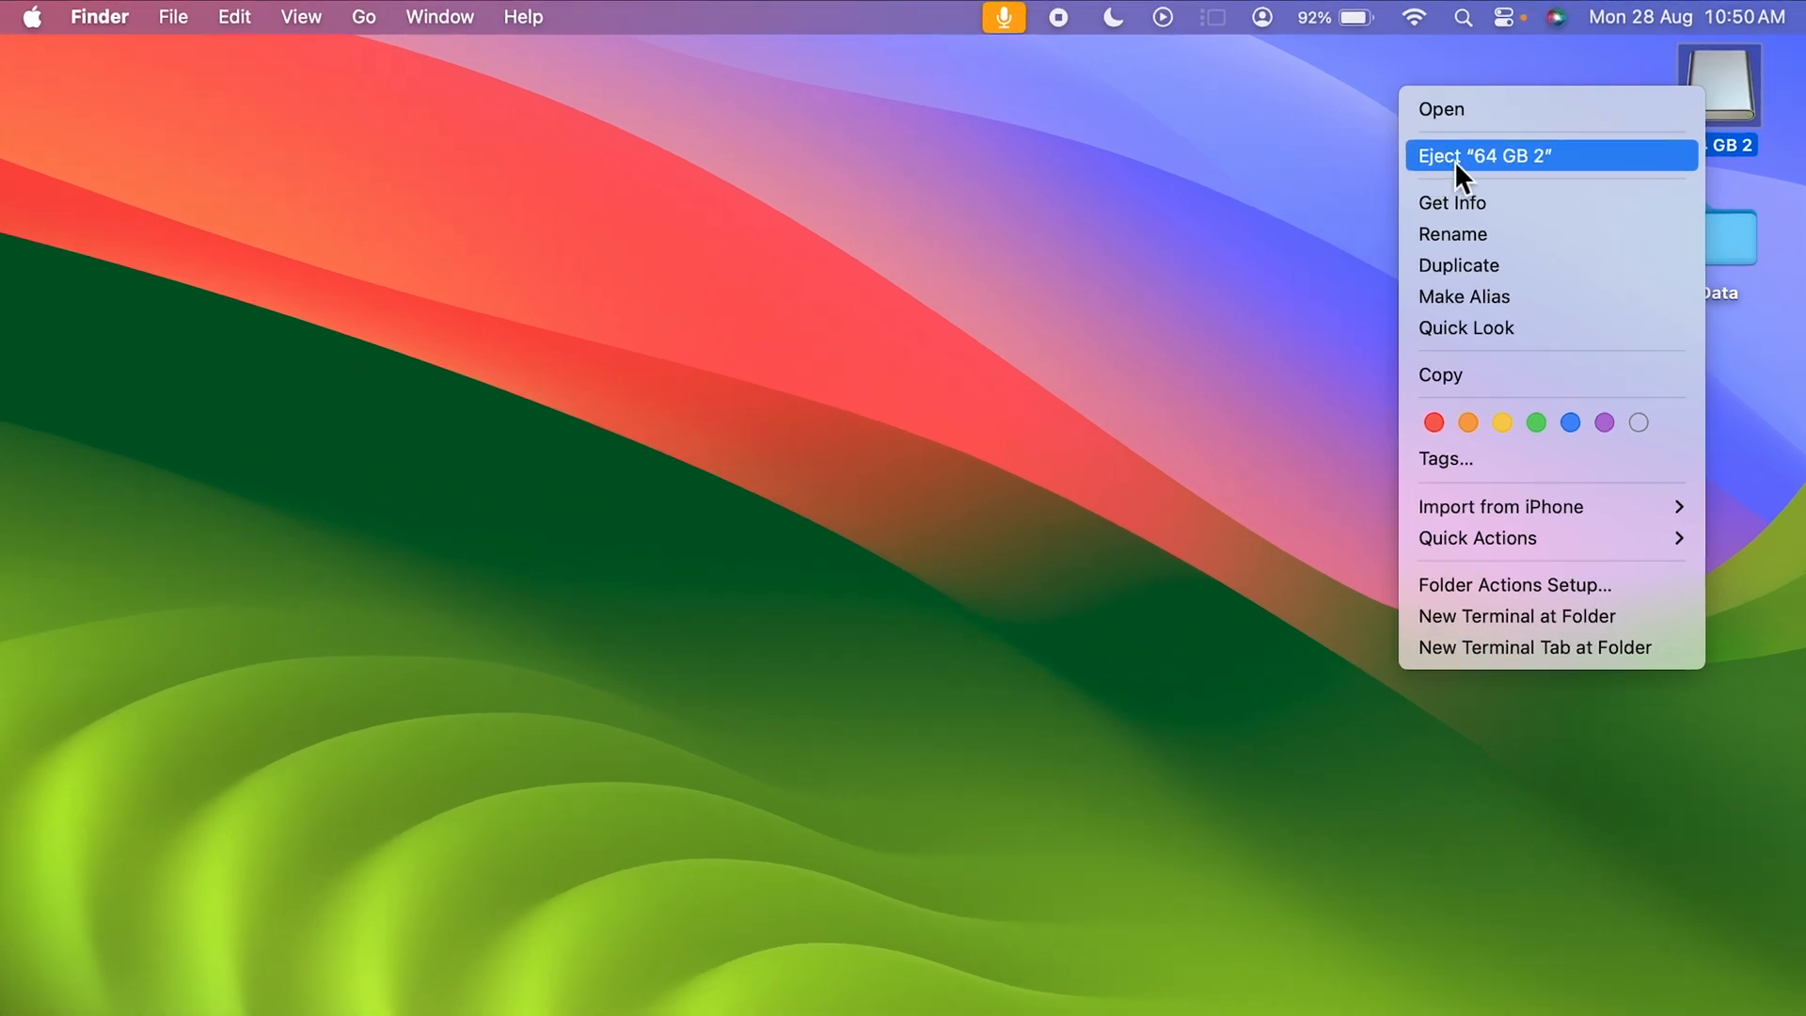
left_click(1486, 155)
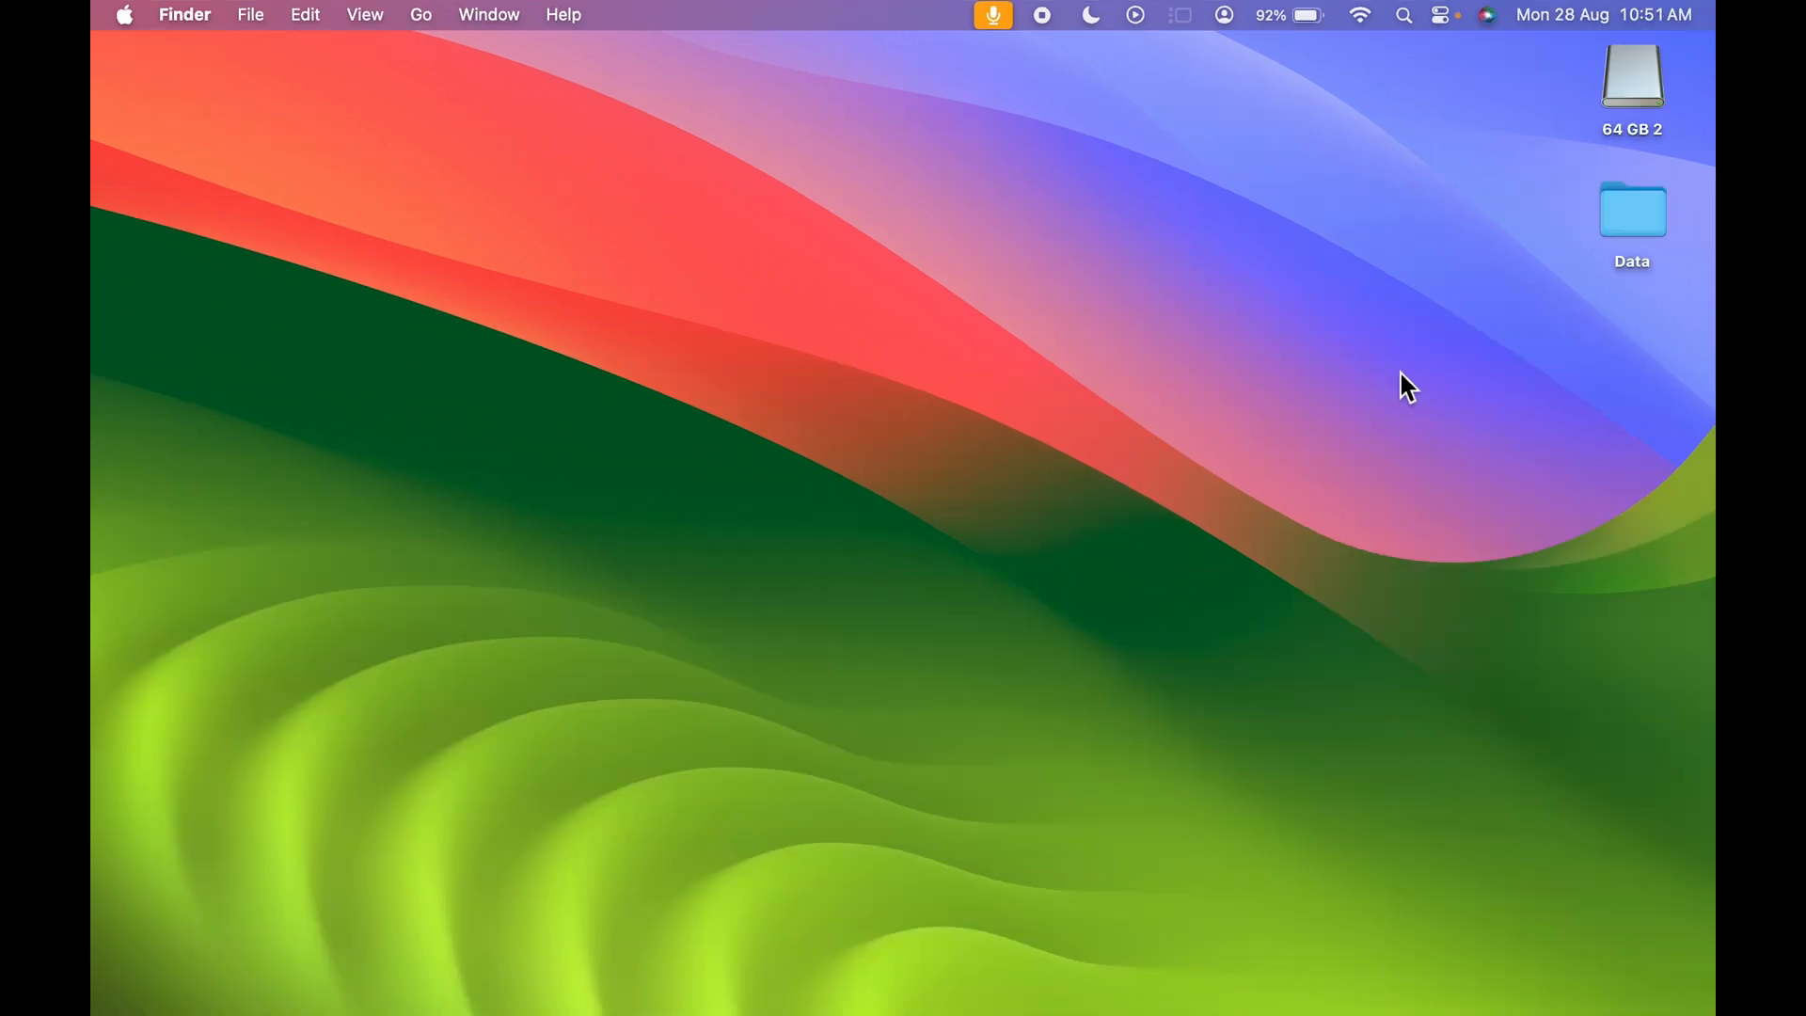
mouse_move(1414, 190)
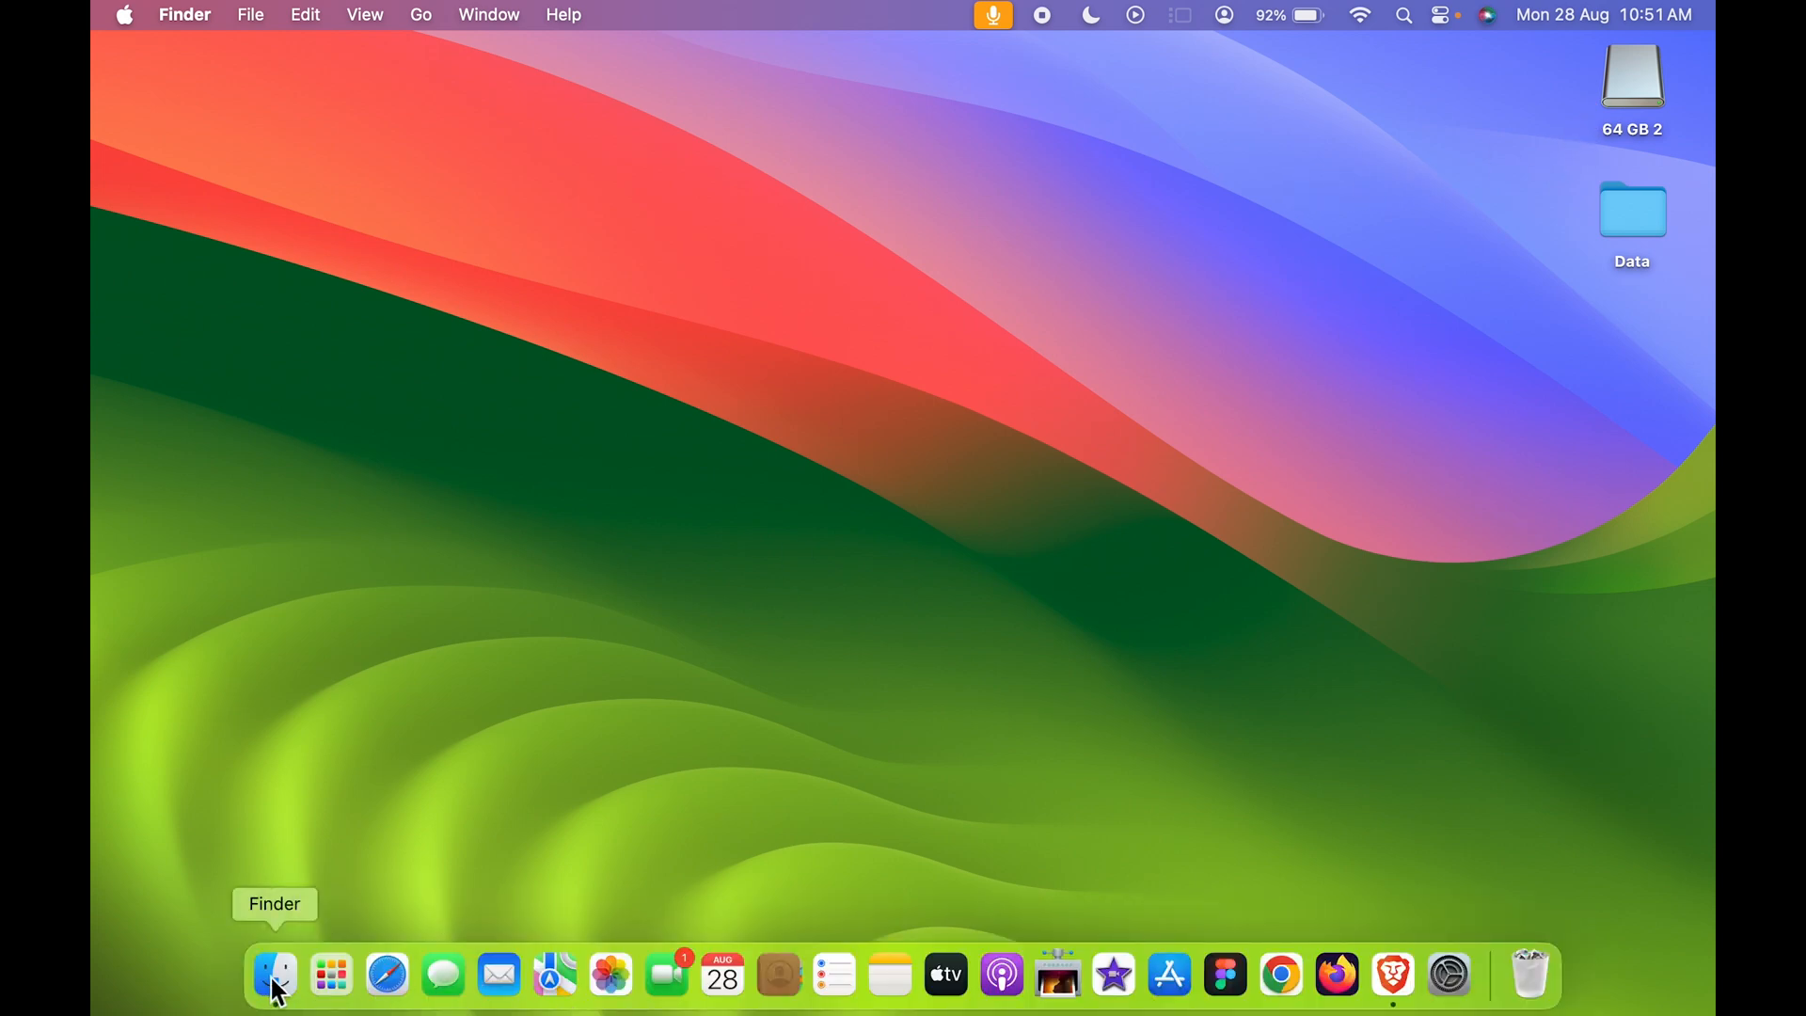
left_click(274, 975)
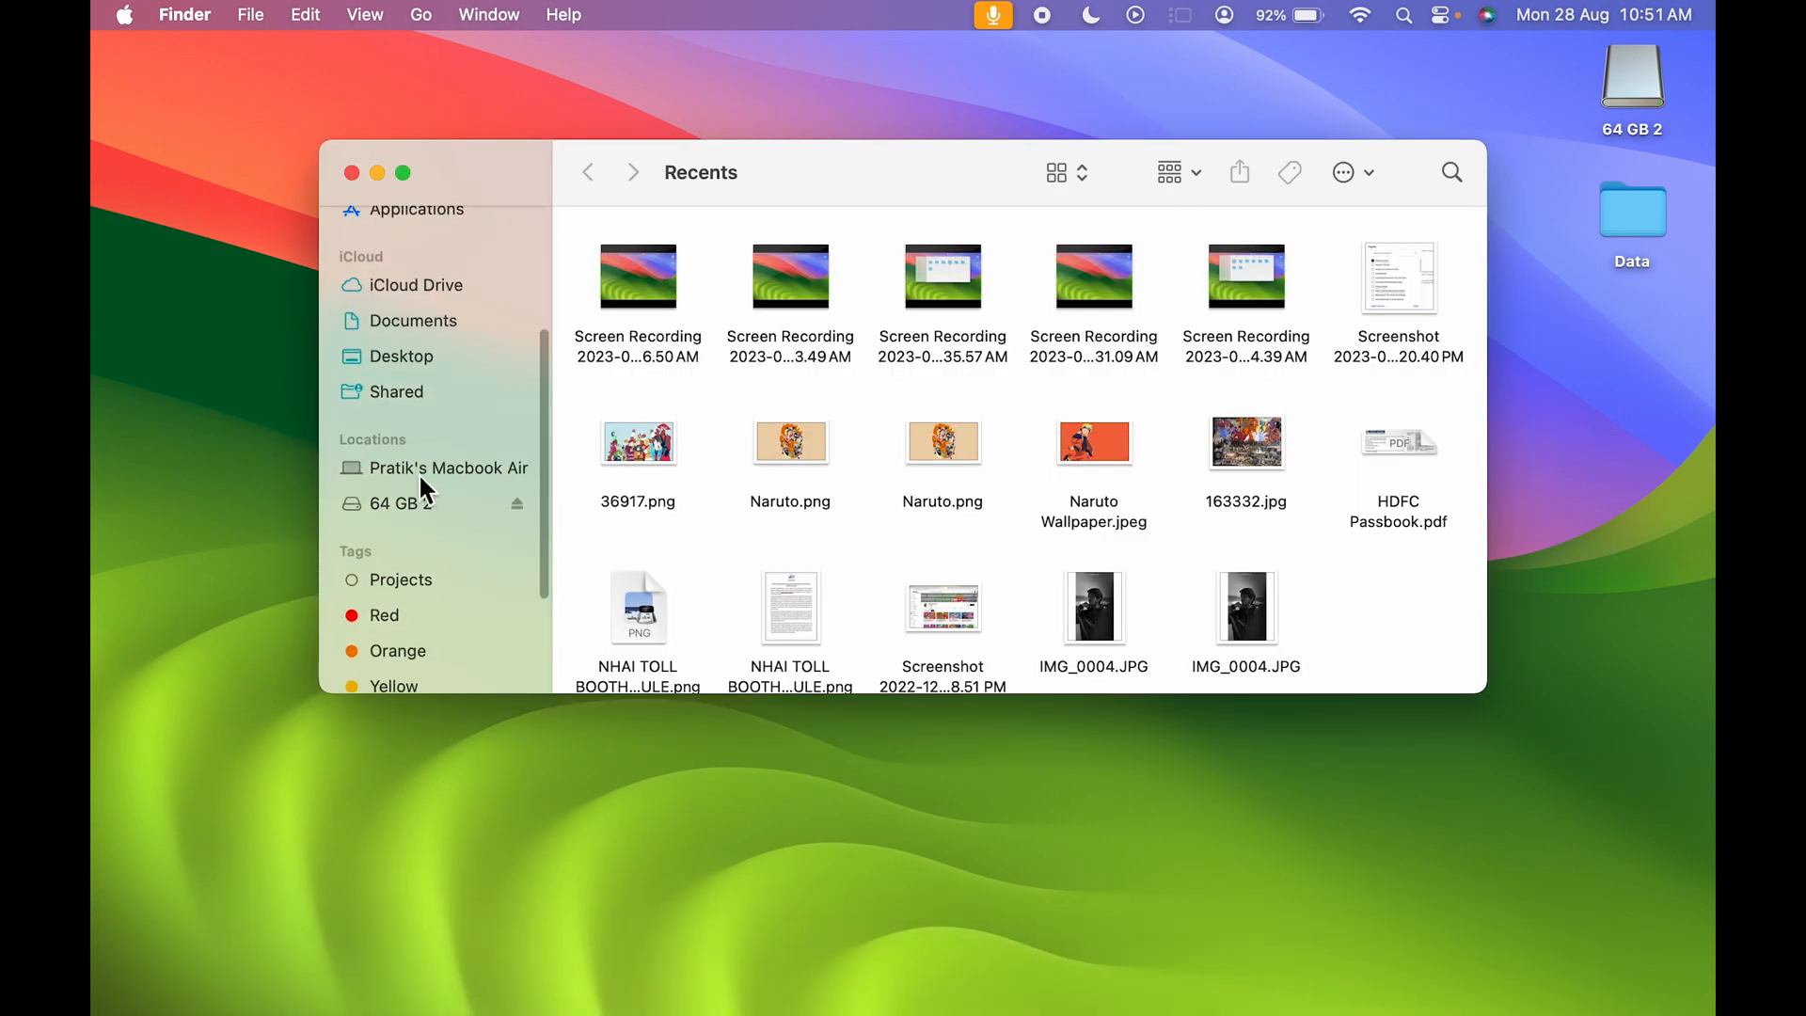
left_click(451, 468)
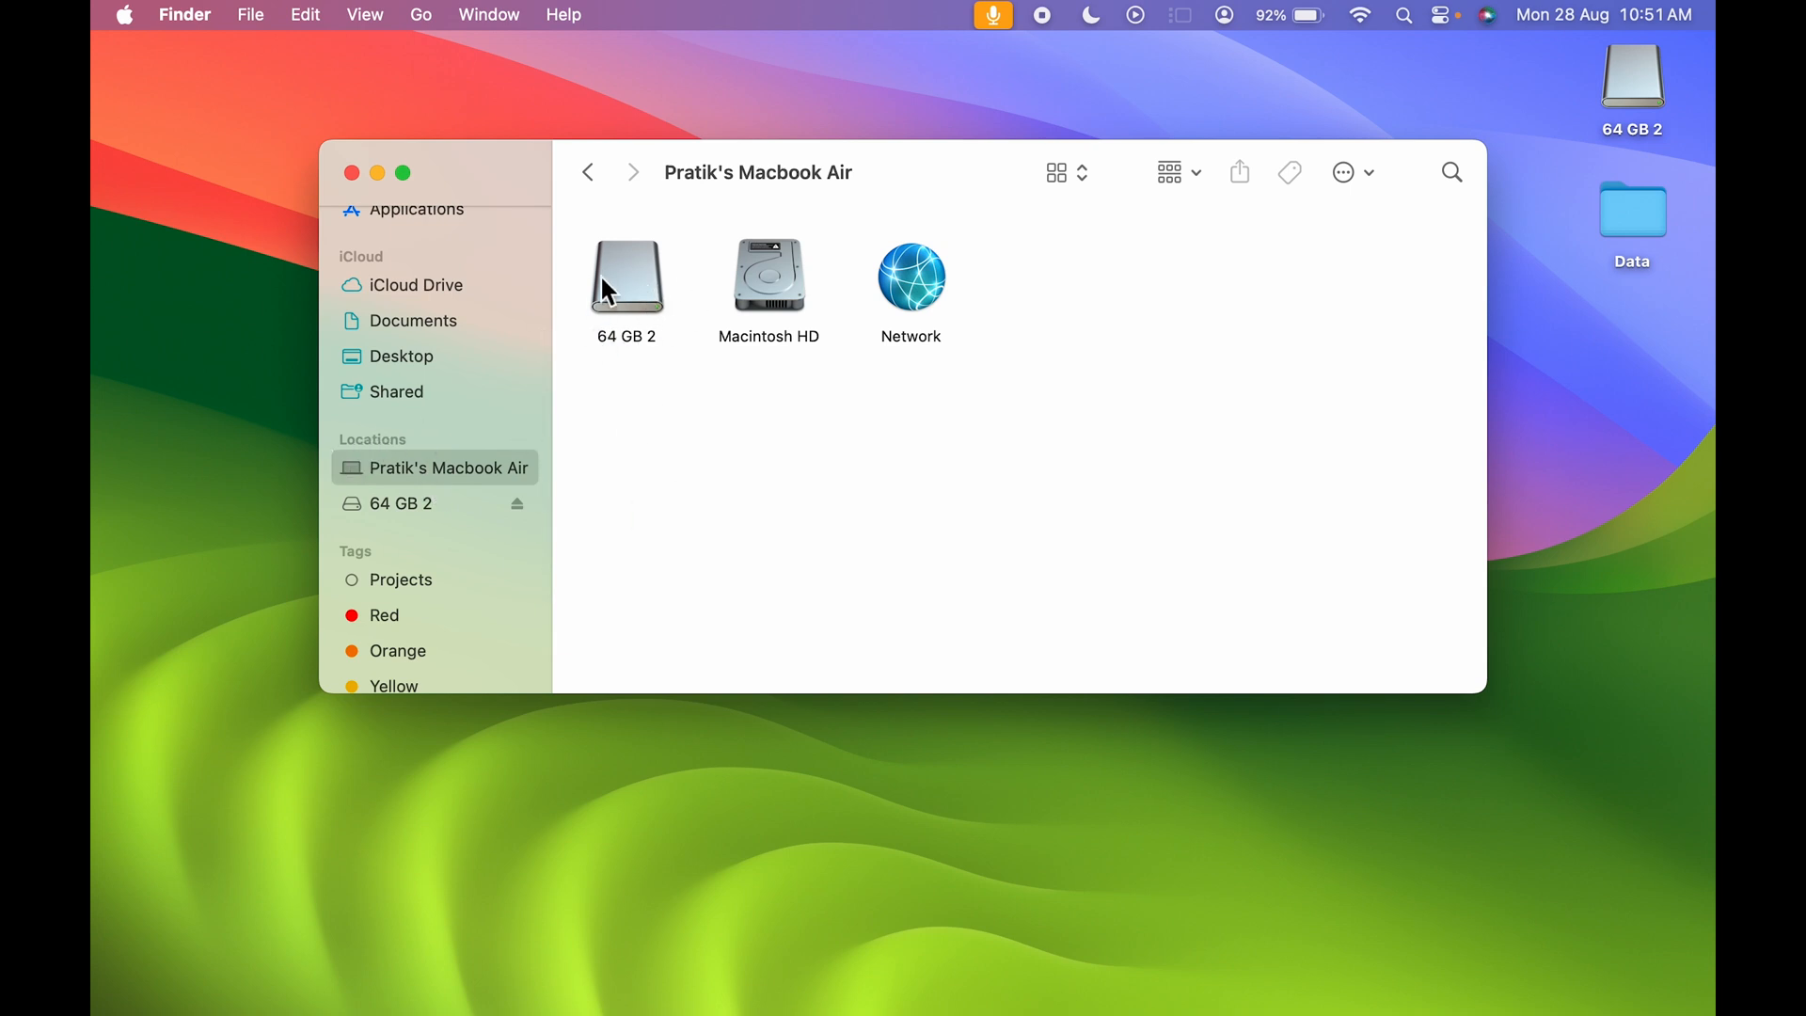
left_click(627, 277)
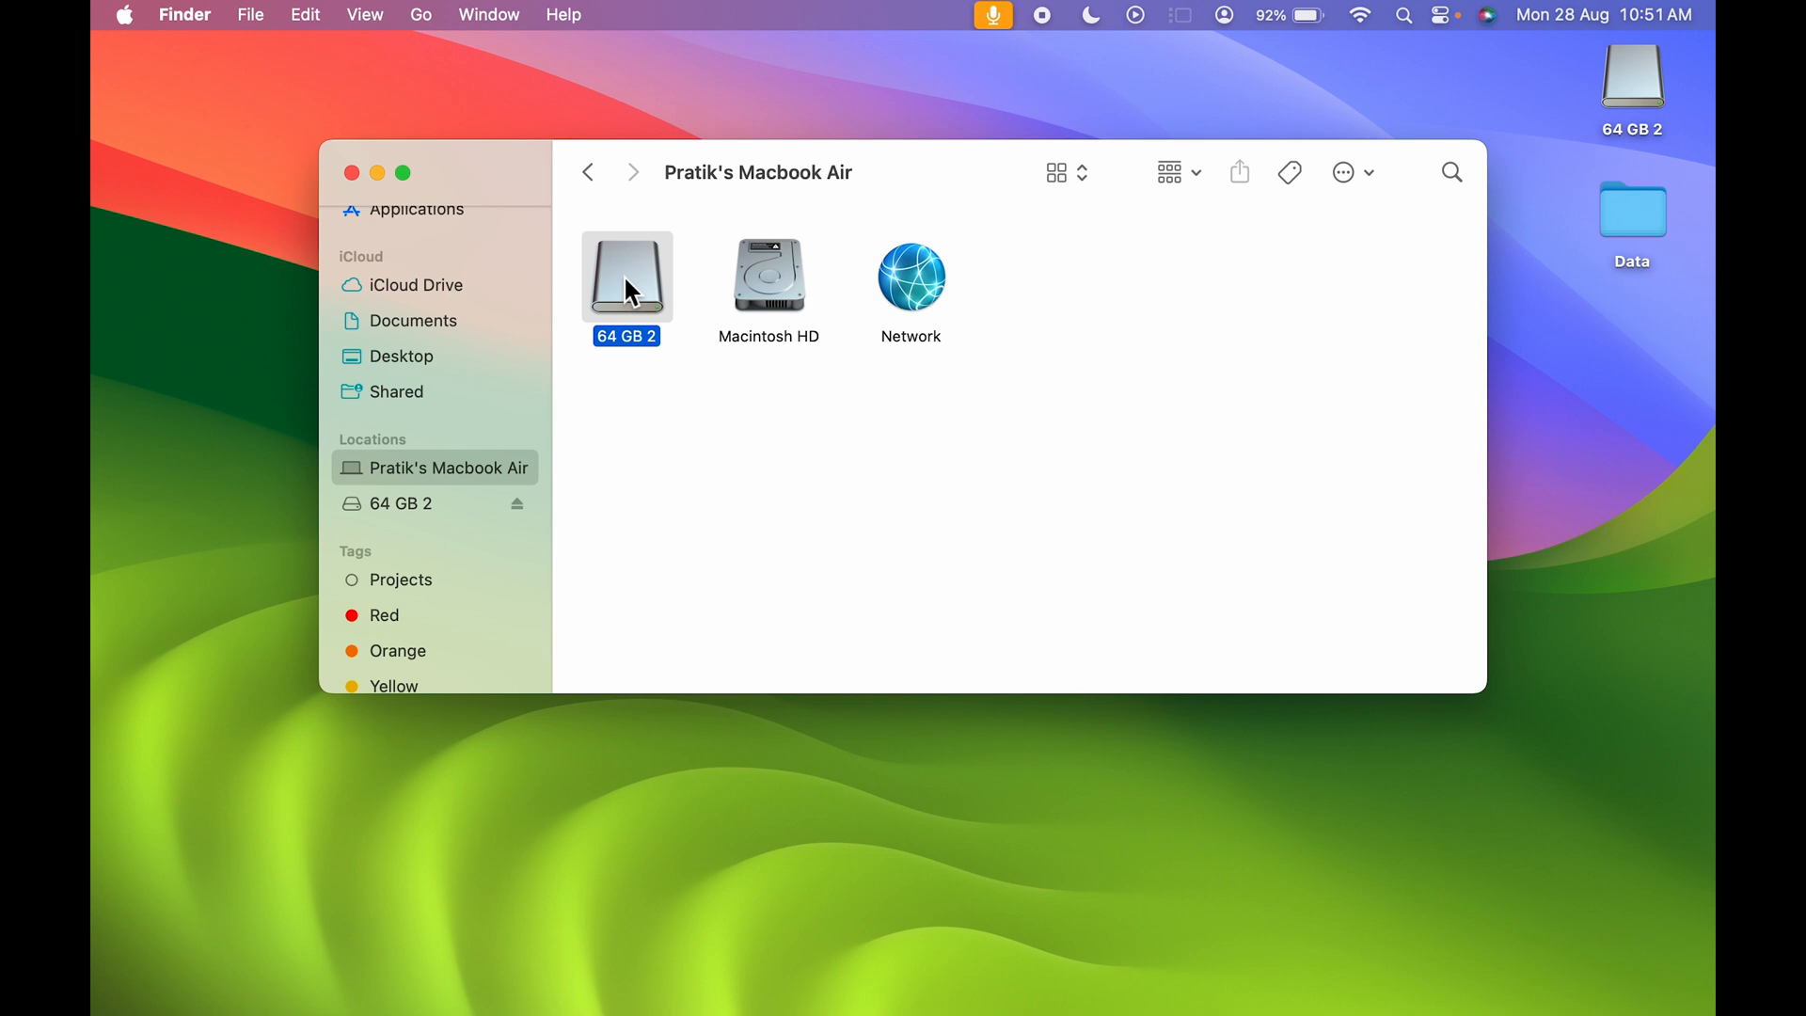
right_click(626, 277)
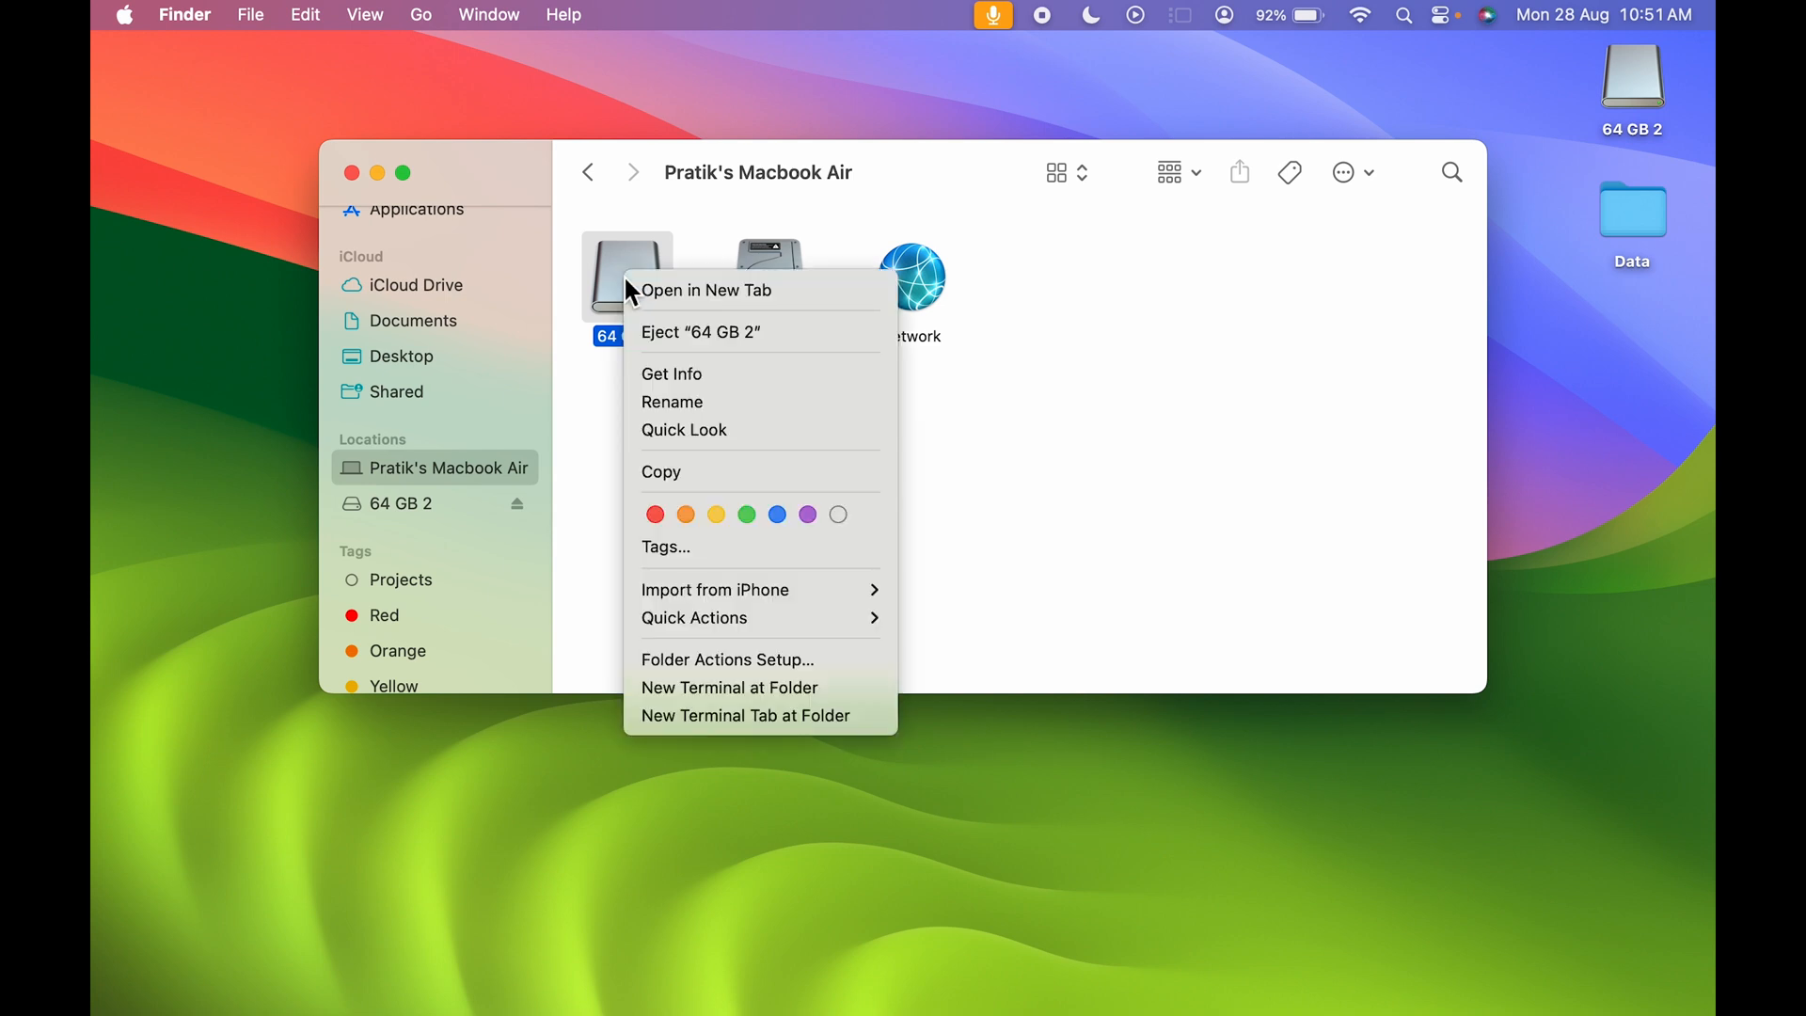
left_click(1048, 504)
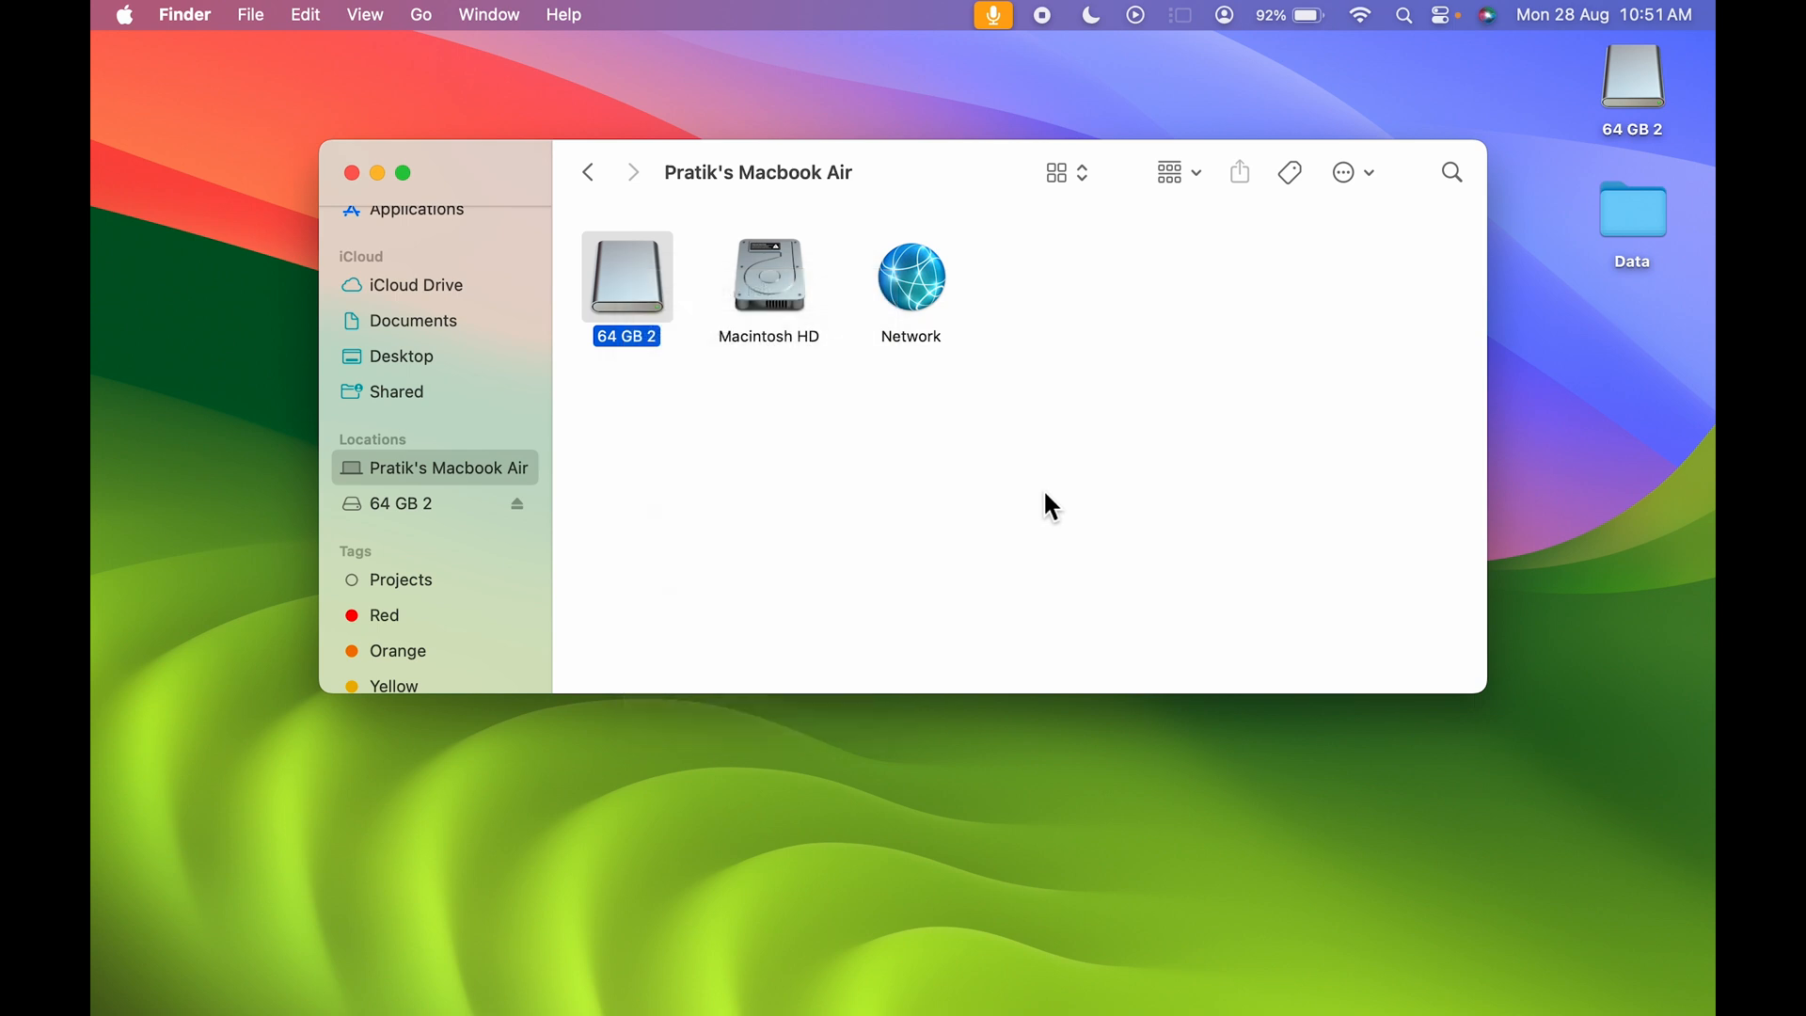
mouse_move(784, 501)
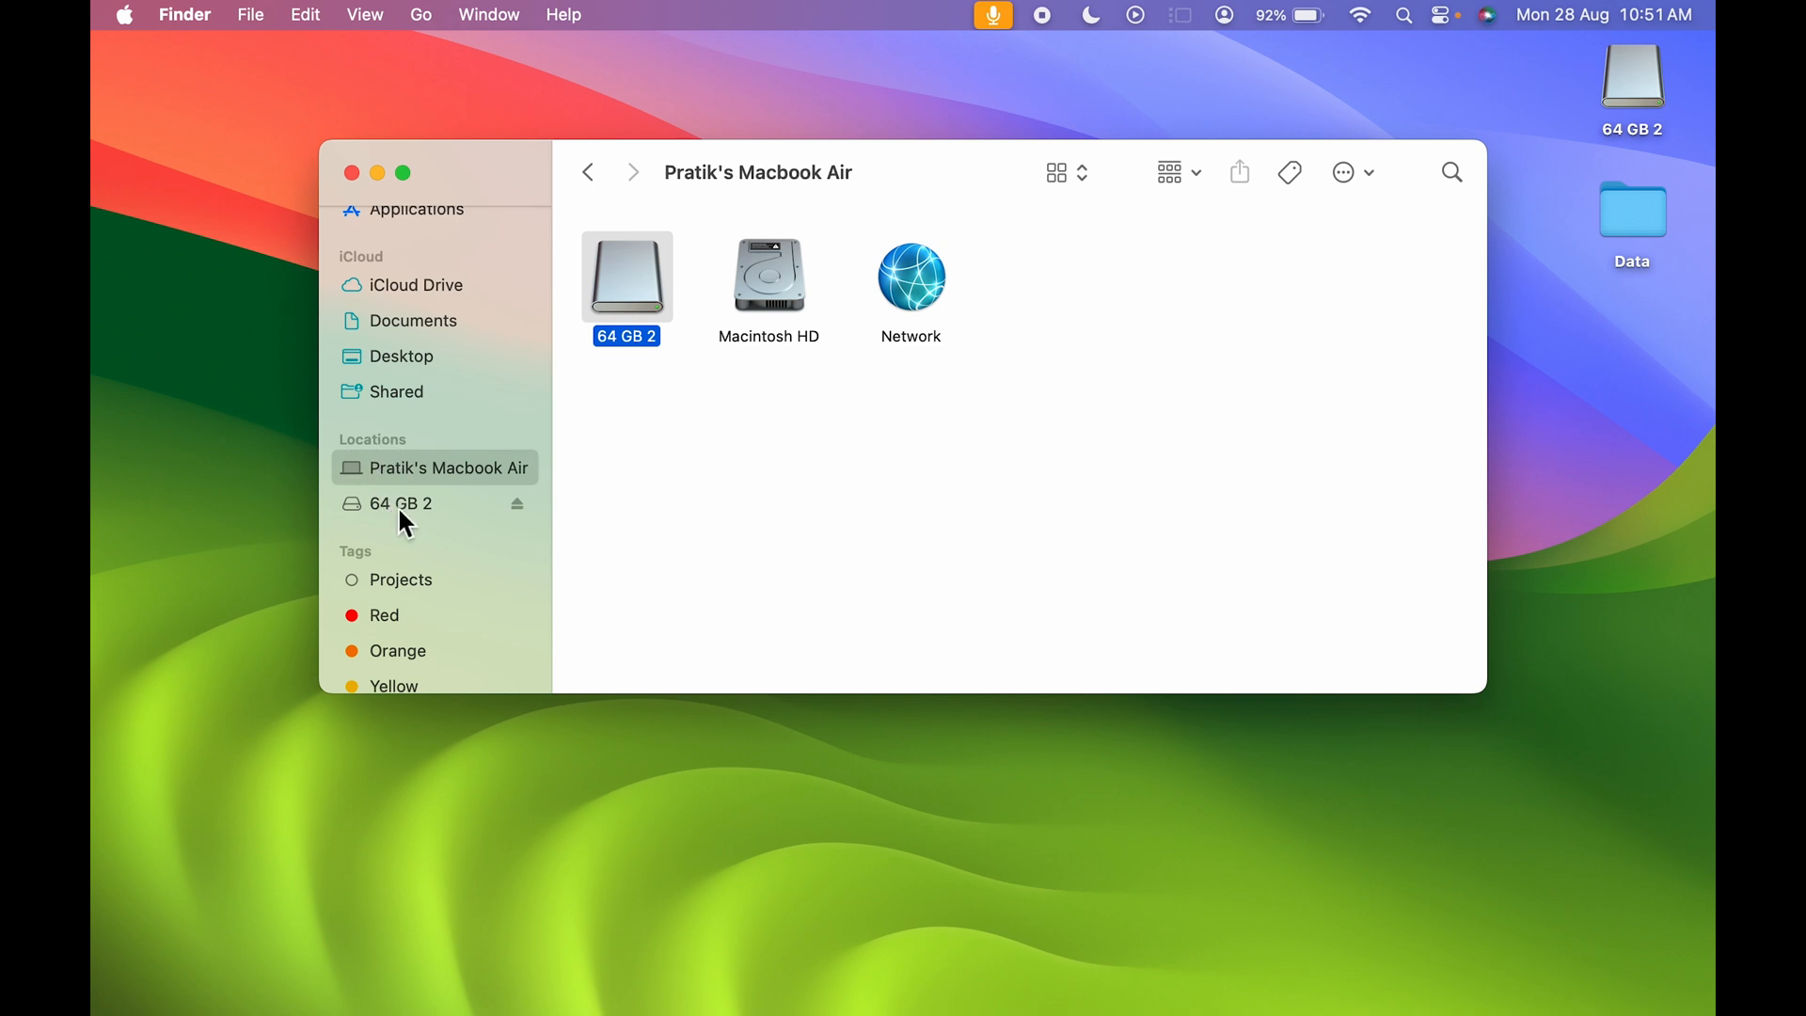
Select 64 GB 2 in the Finder sidebar and eject it
left_click(399, 503)
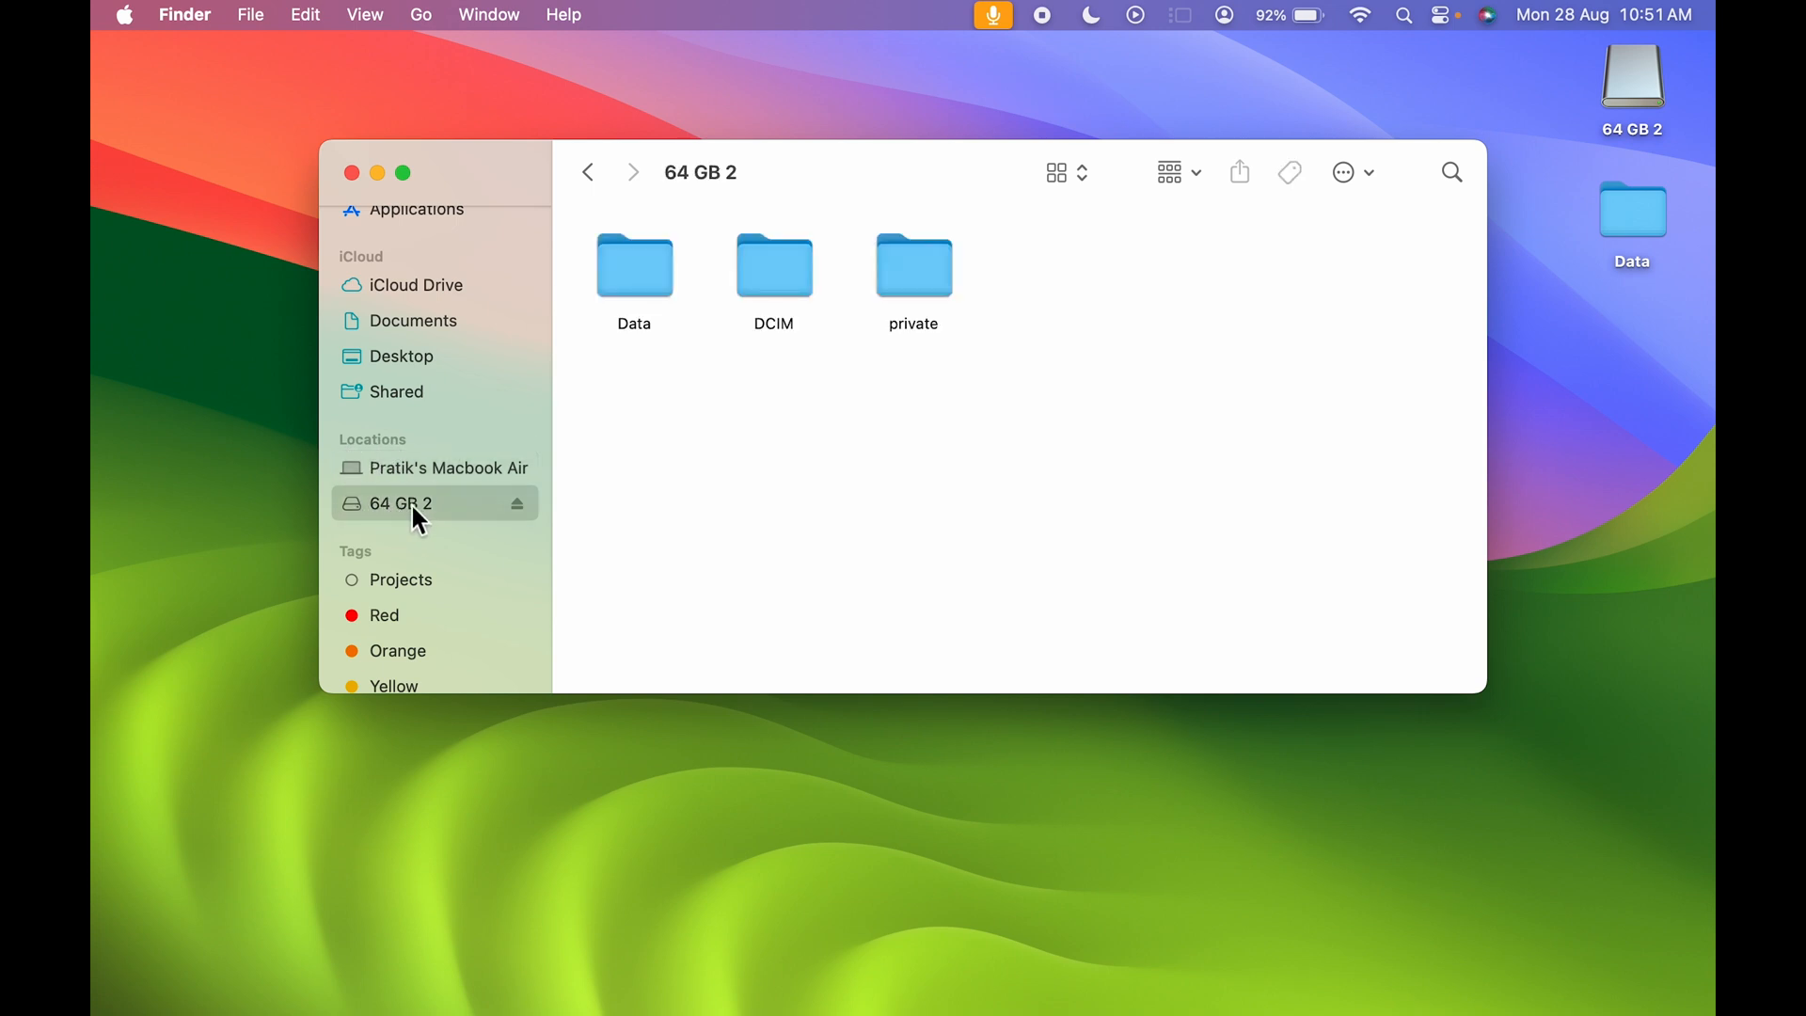
mouse_move(518, 520)
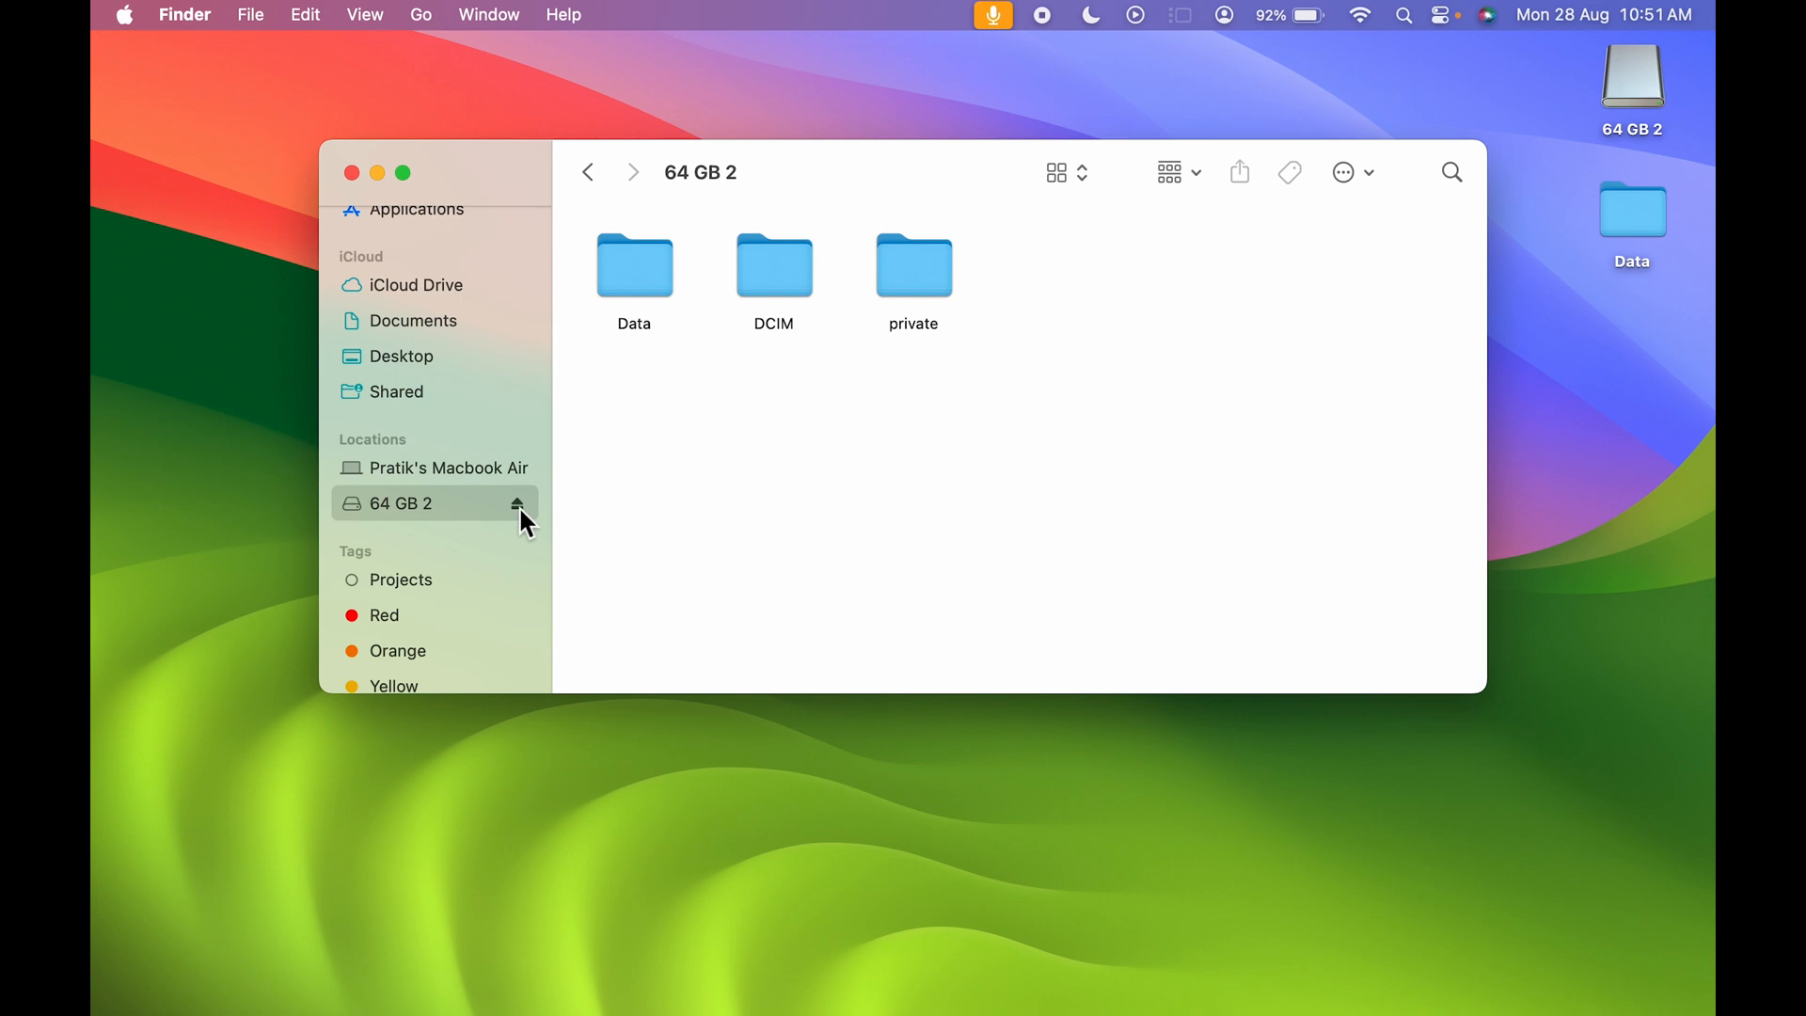
left_click(517, 503)
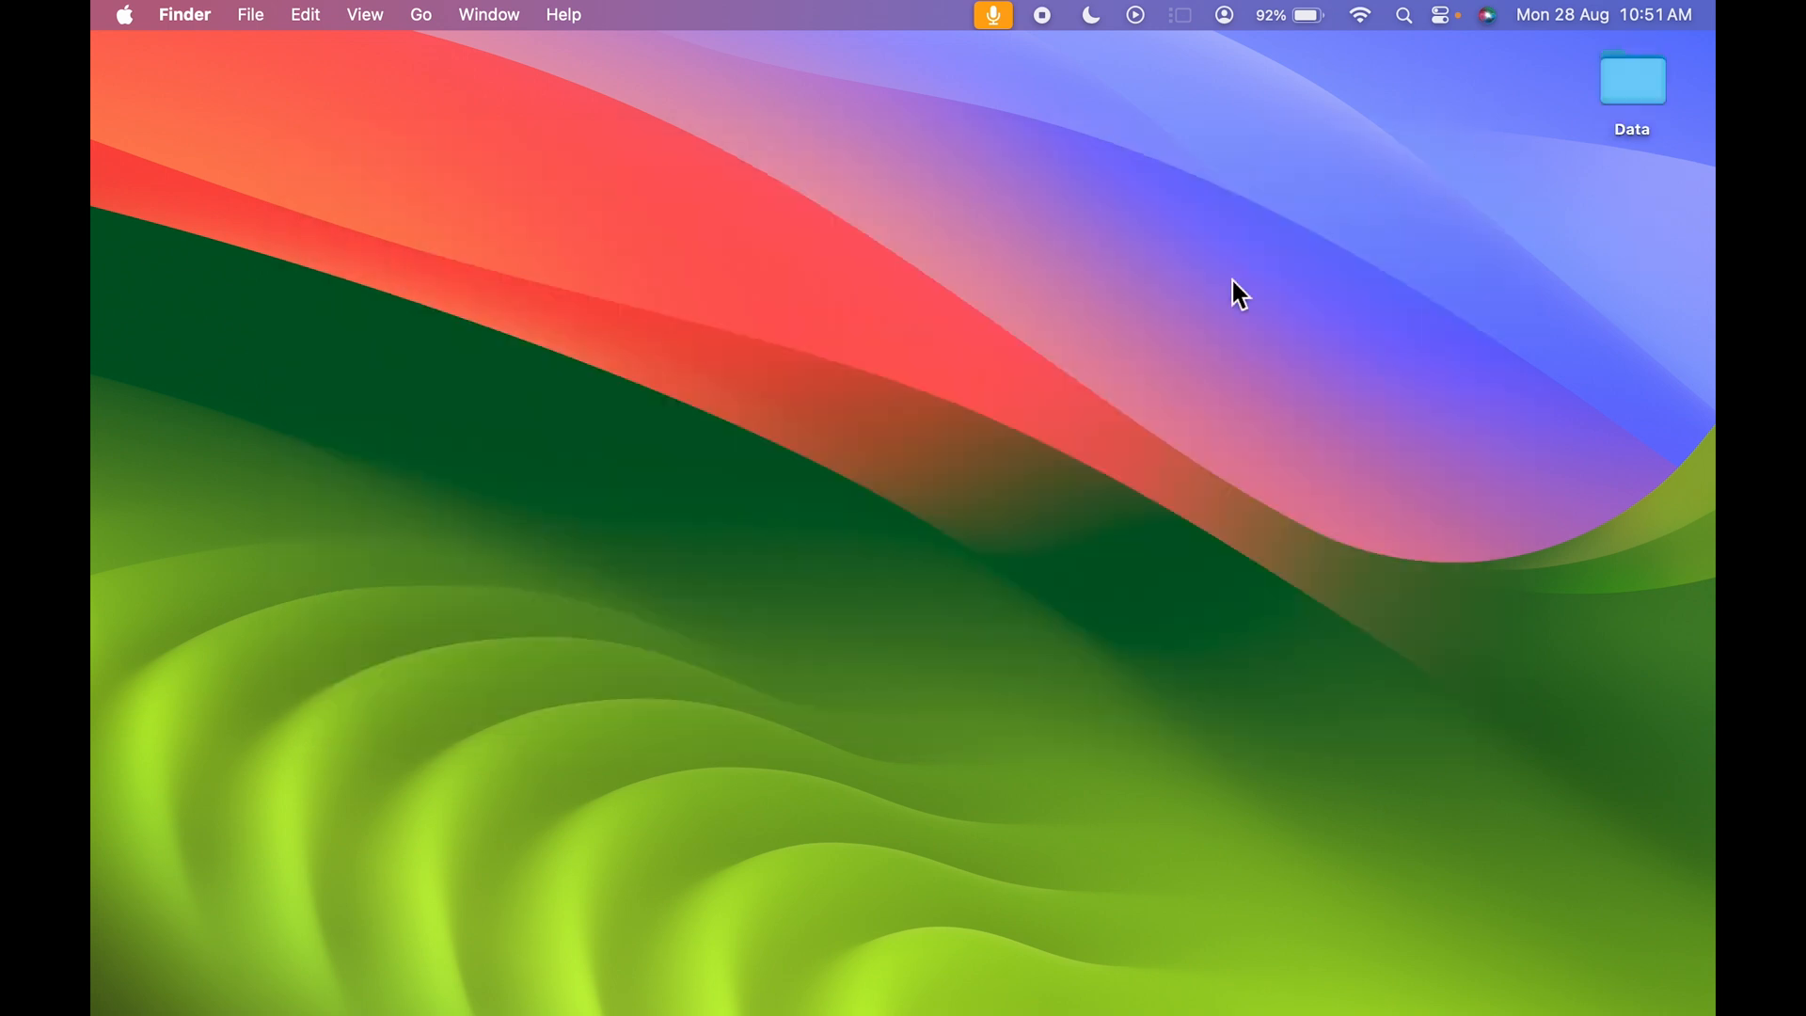
mouse_move(1287, 302)
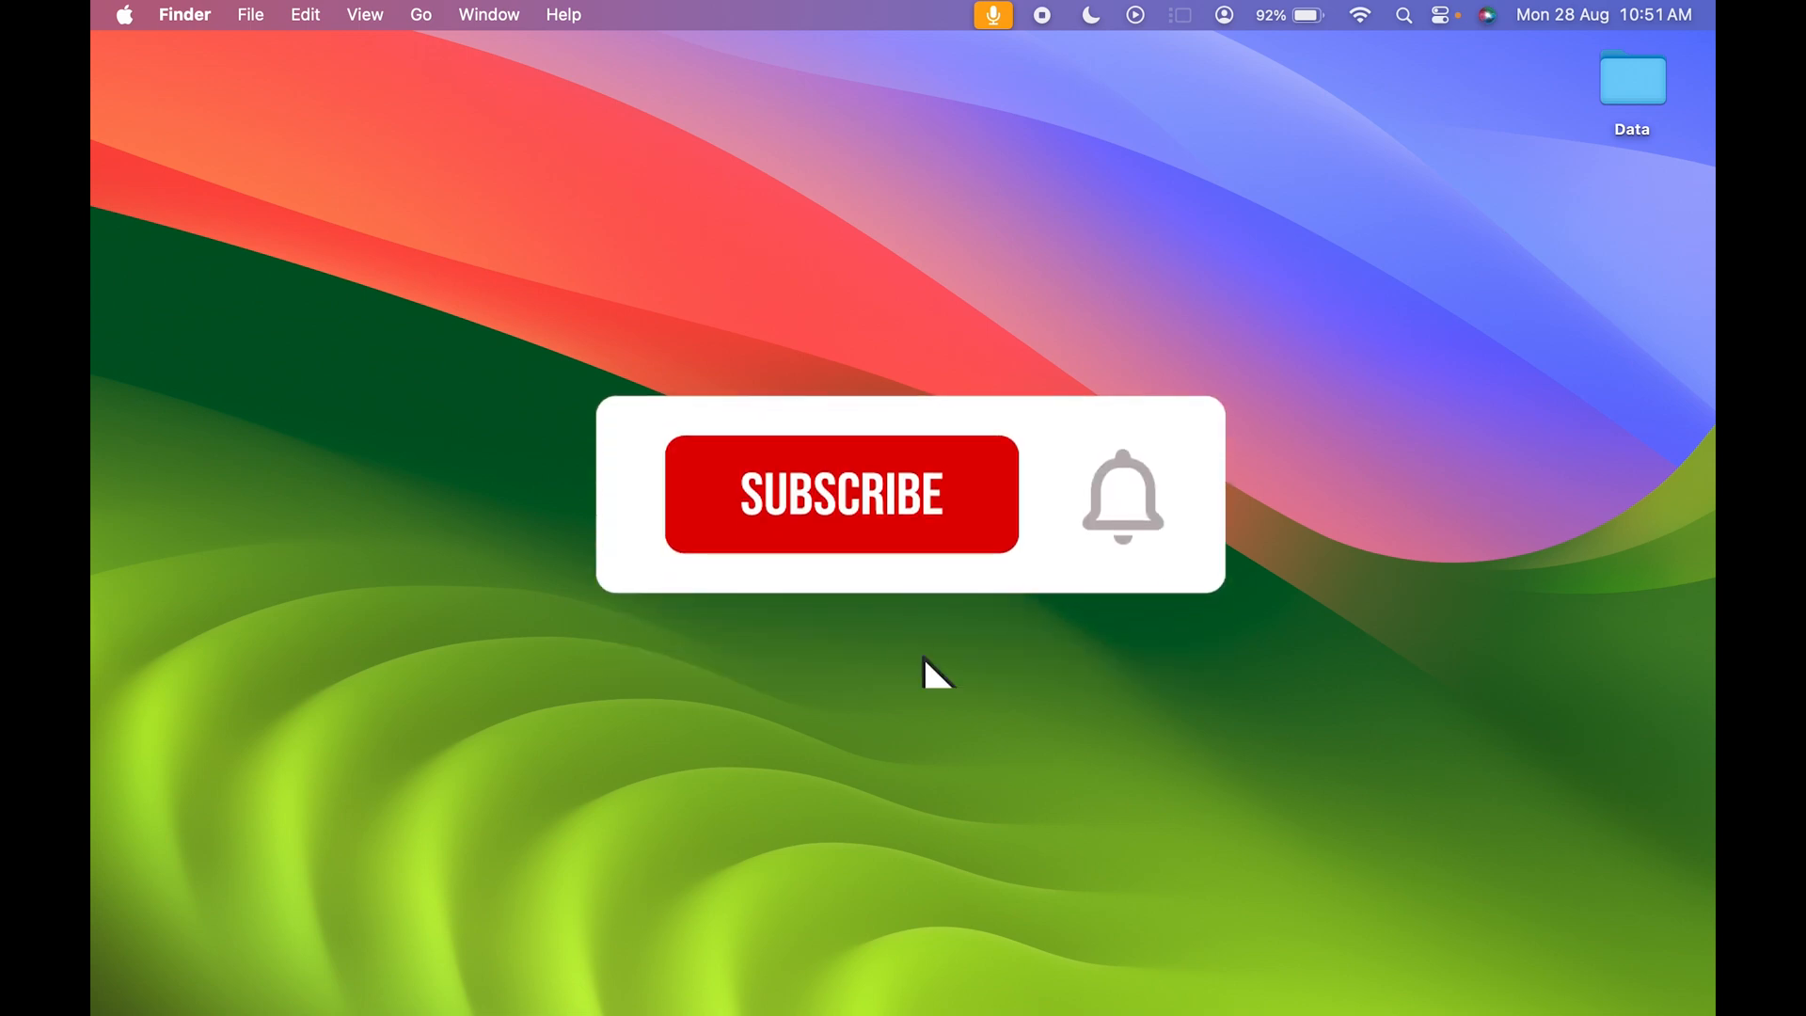
left_click(840, 493)
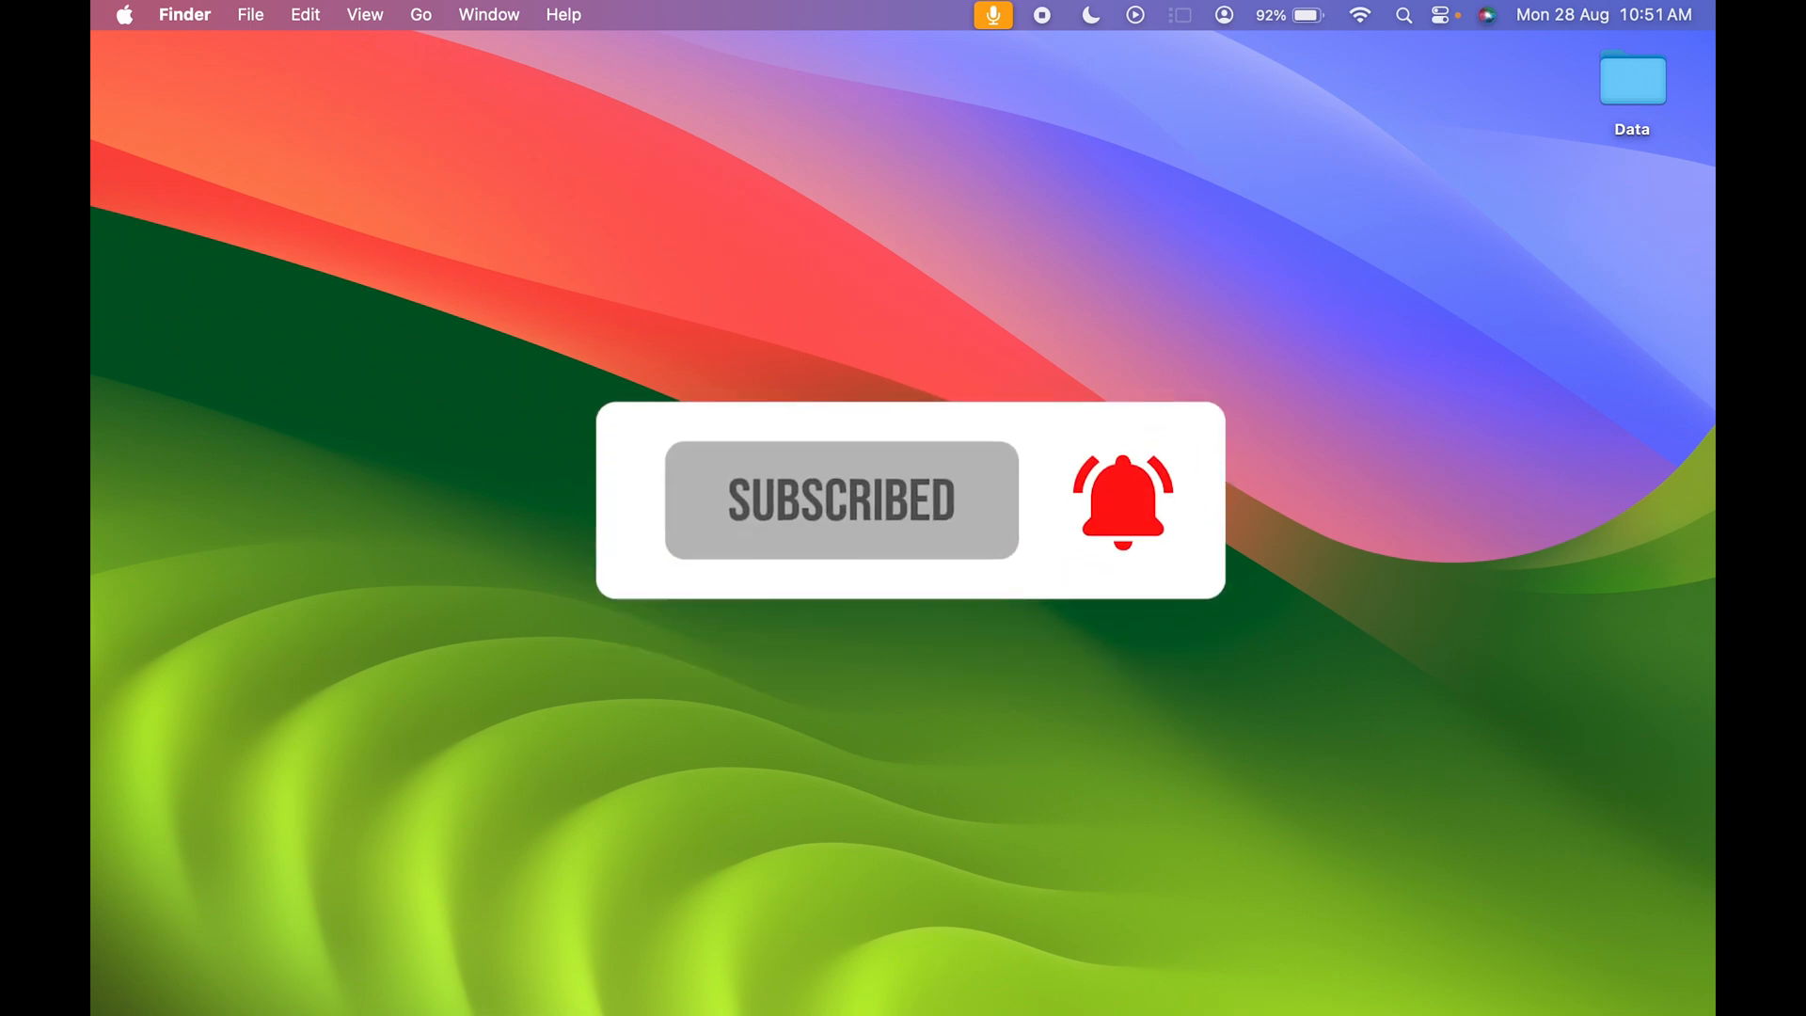